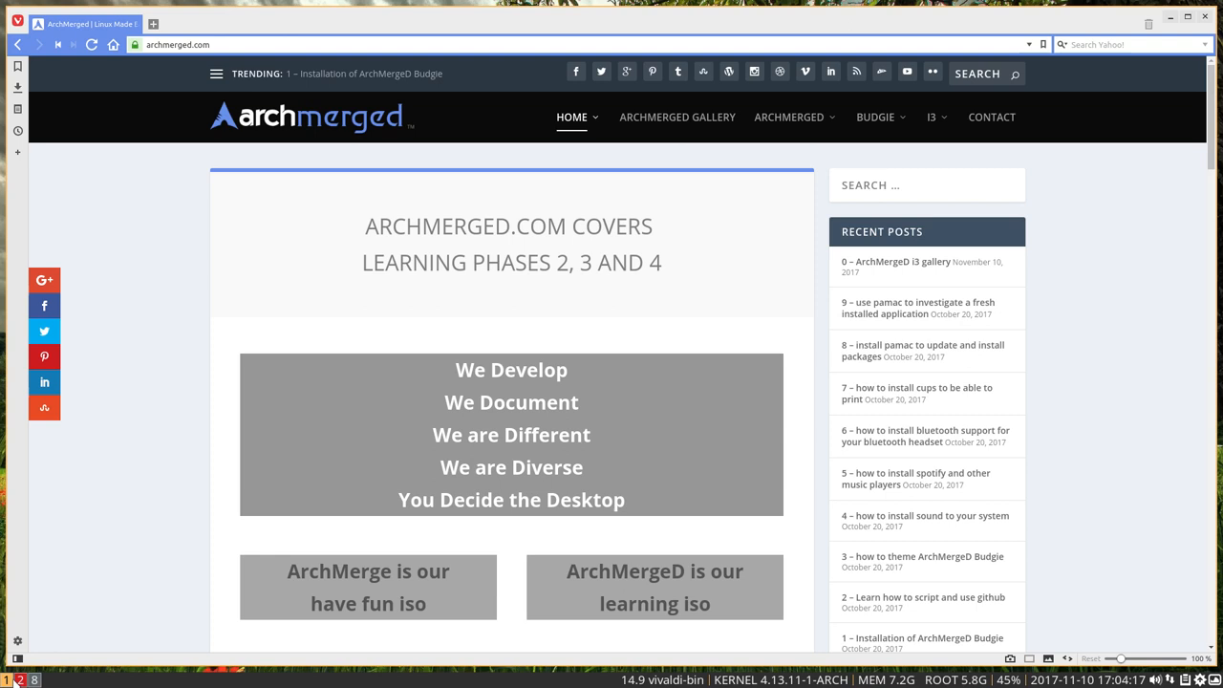
{"action": "mouse_move", "coordinate": [230, 378]}
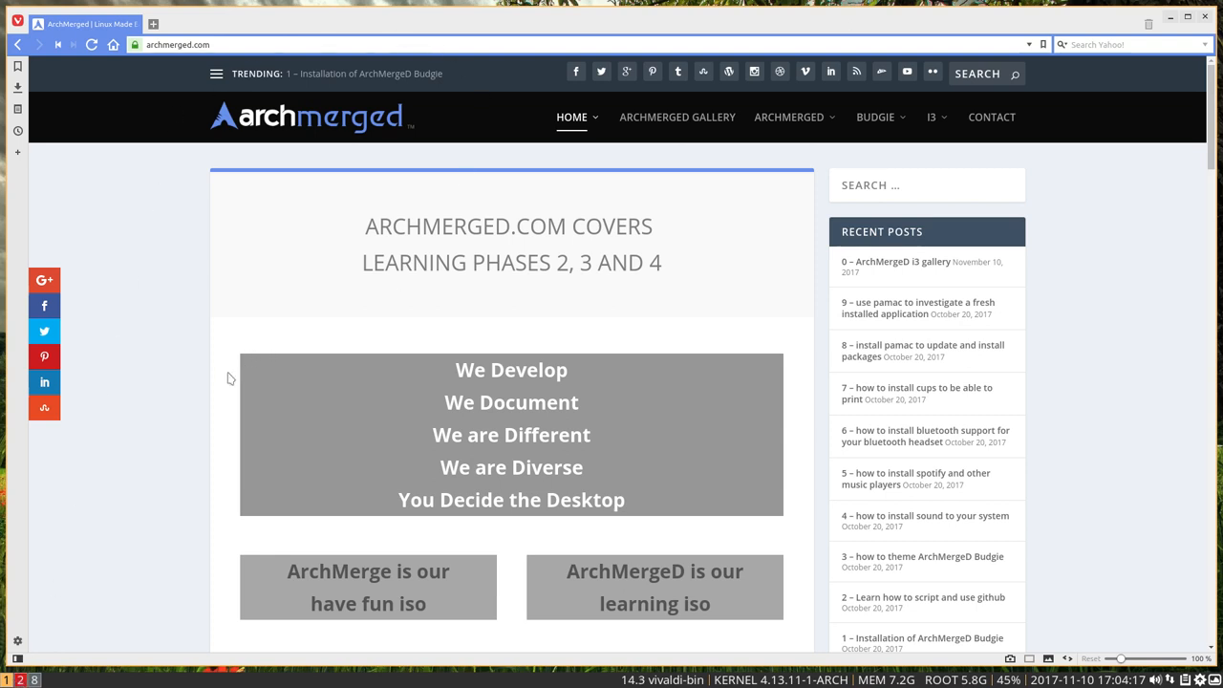
Tour the workspaces from the ArchMergeD site in Vivaldi through to Spotify's login screen.
{"action": "left_click", "coordinate": [933, 117]}
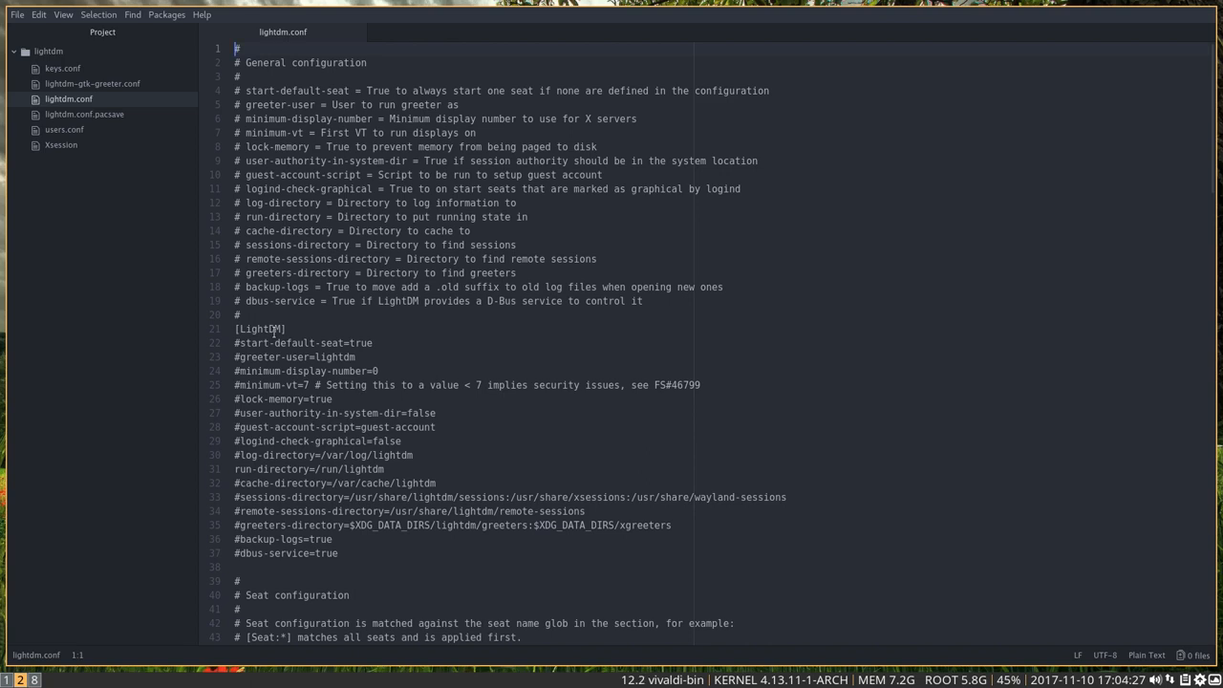
{"action": "mouse_move", "coordinate": [153, 346]}
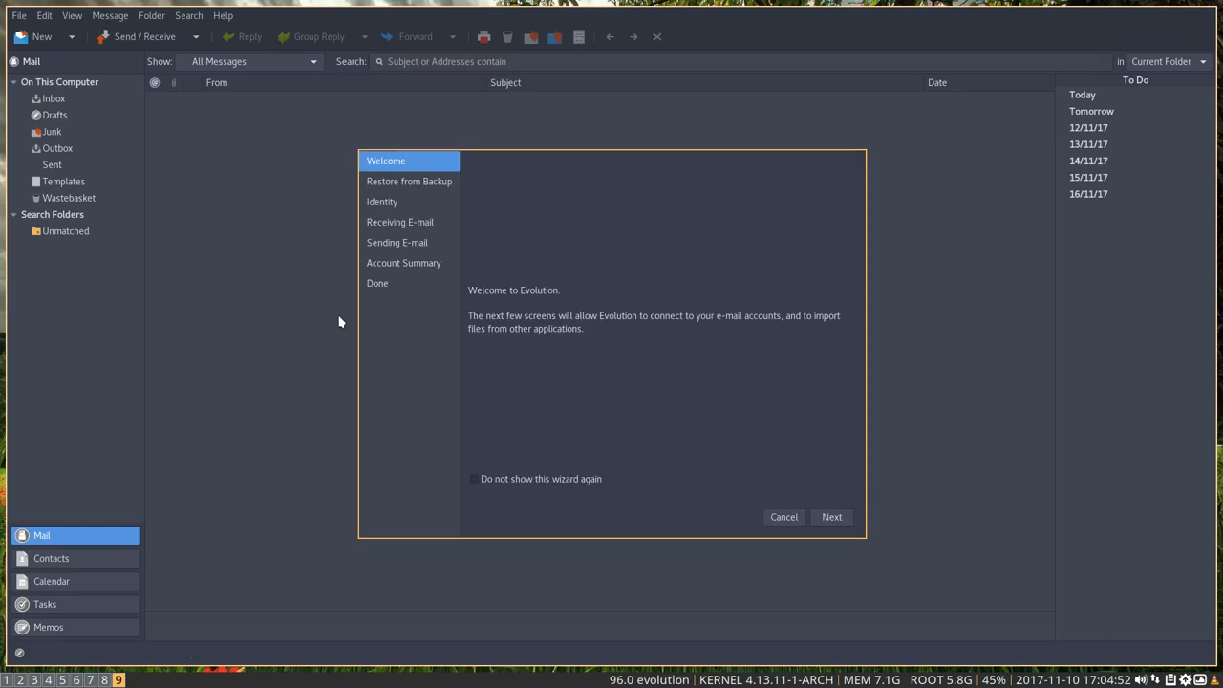
{"action": "left_click", "coordinate": [783, 516]}
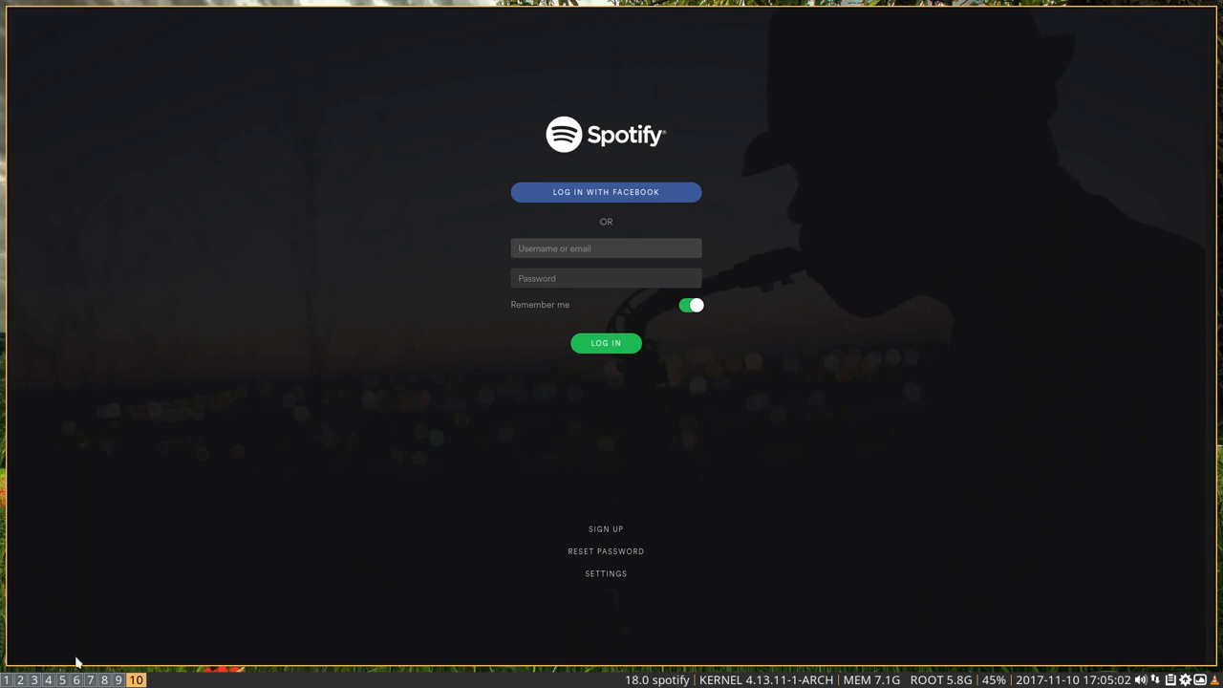
Show the home folder in Thunar with its twelve orange-icon subfolders.
{"action": "left_click", "coordinate": [606, 249]}
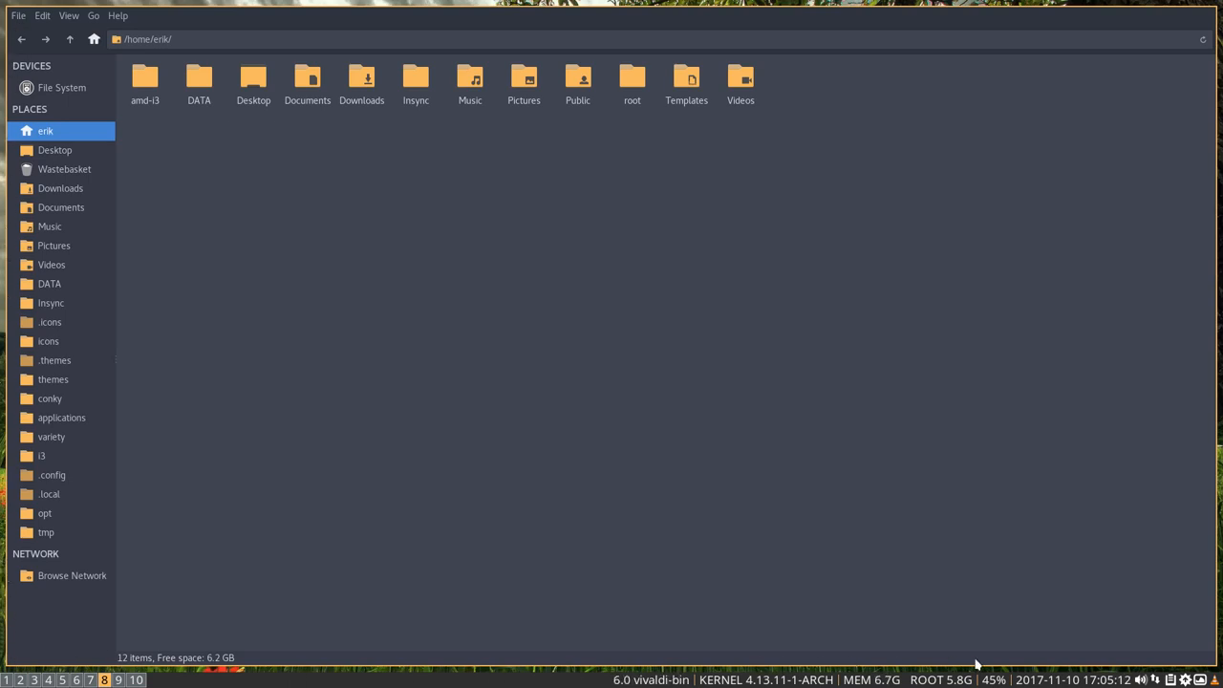
{"action": "mouse_move", "coordinate": [342, 441]}
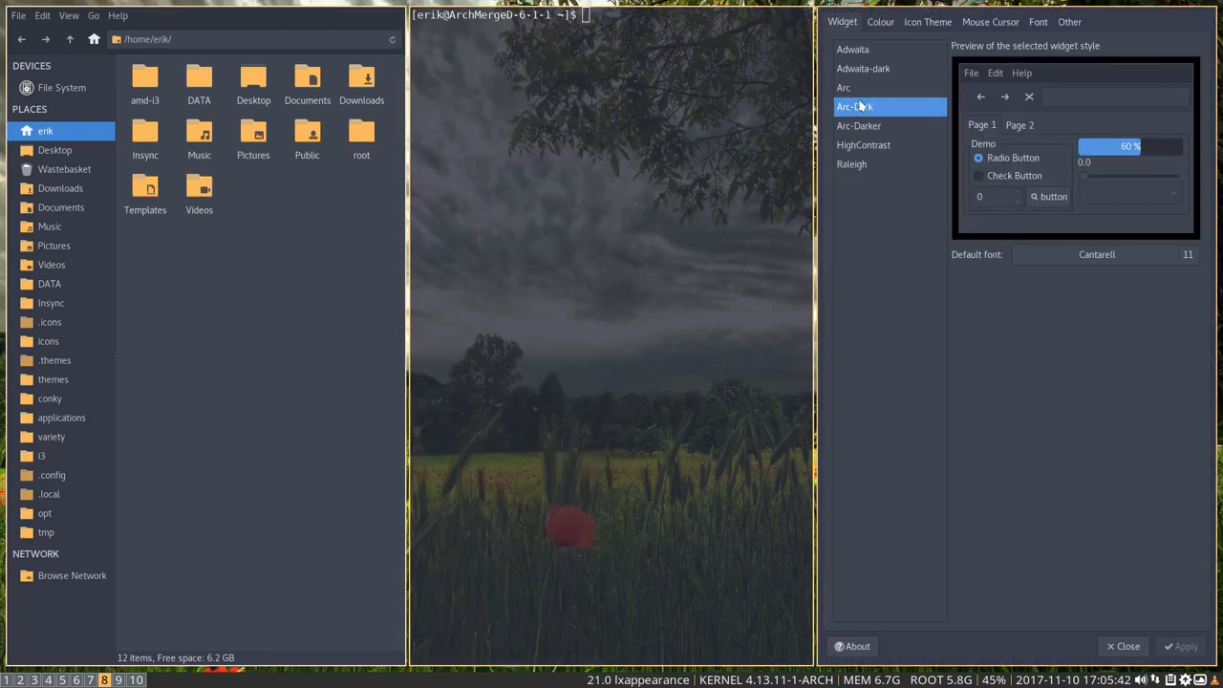
Choose the Arc widget theme and apply the Sardi Mono Papirus Colora Violet icon theme.
{"action": "left_click", "coordinate": [843, 88]}
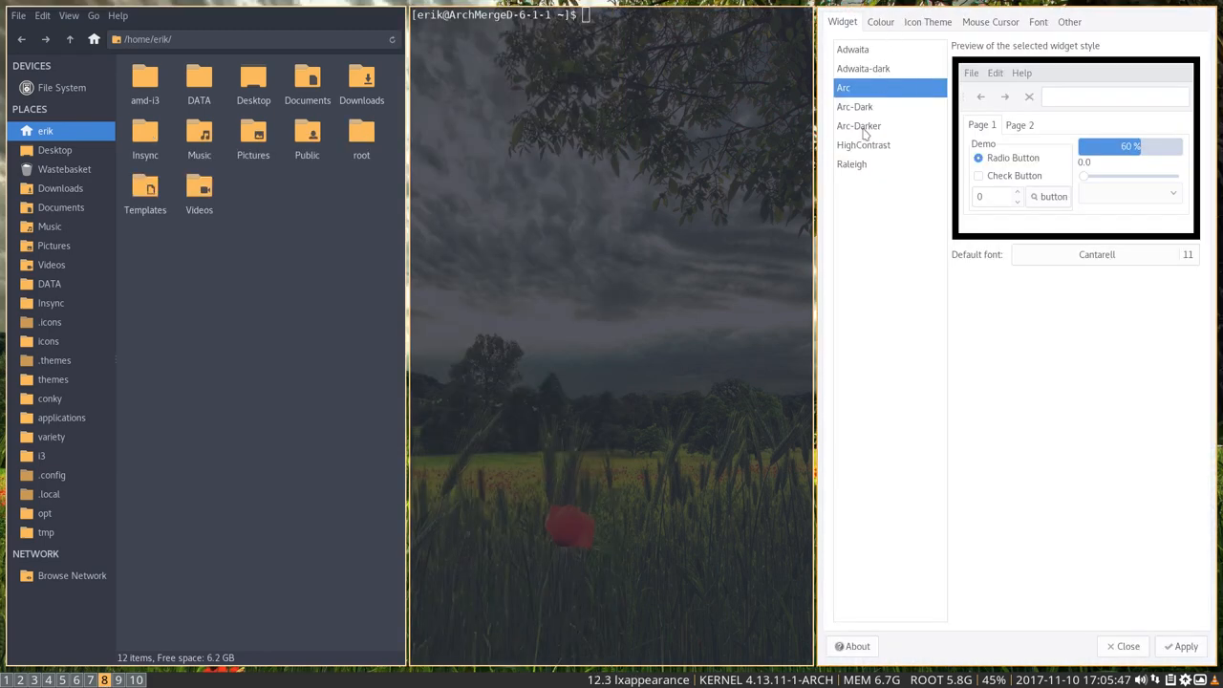
{"action": "left_click", "coordinate": [926, 21]}
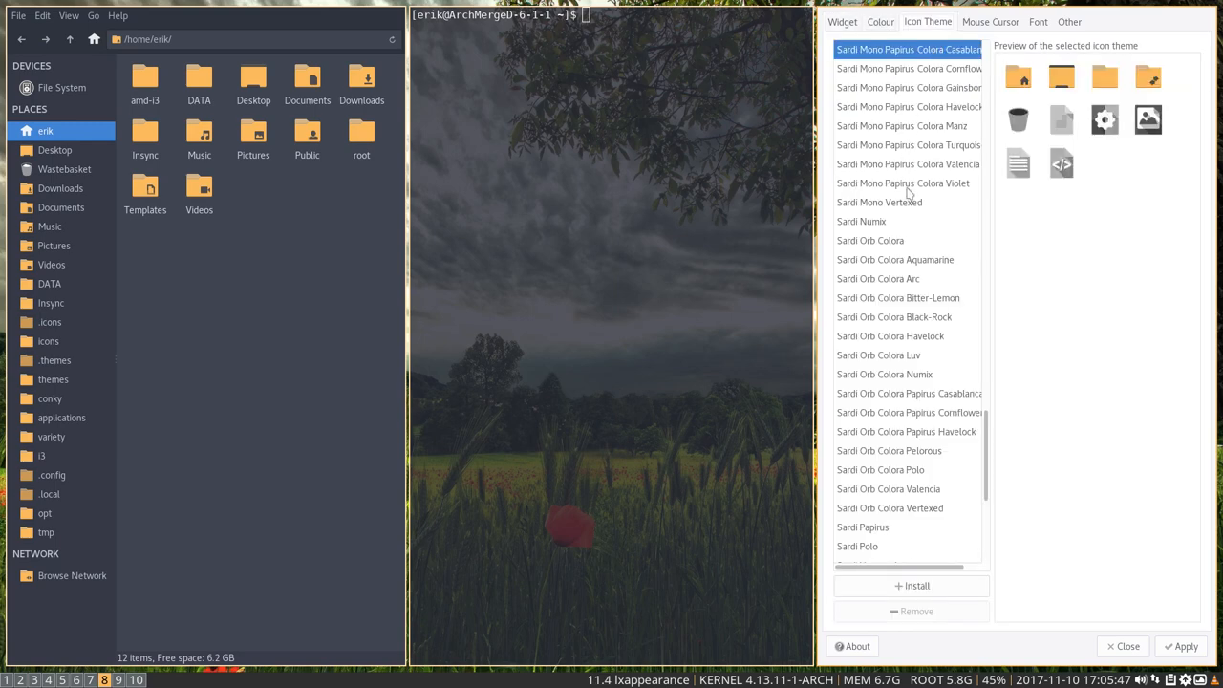
{"action": "left_click", "coordinate": [902, 184]}
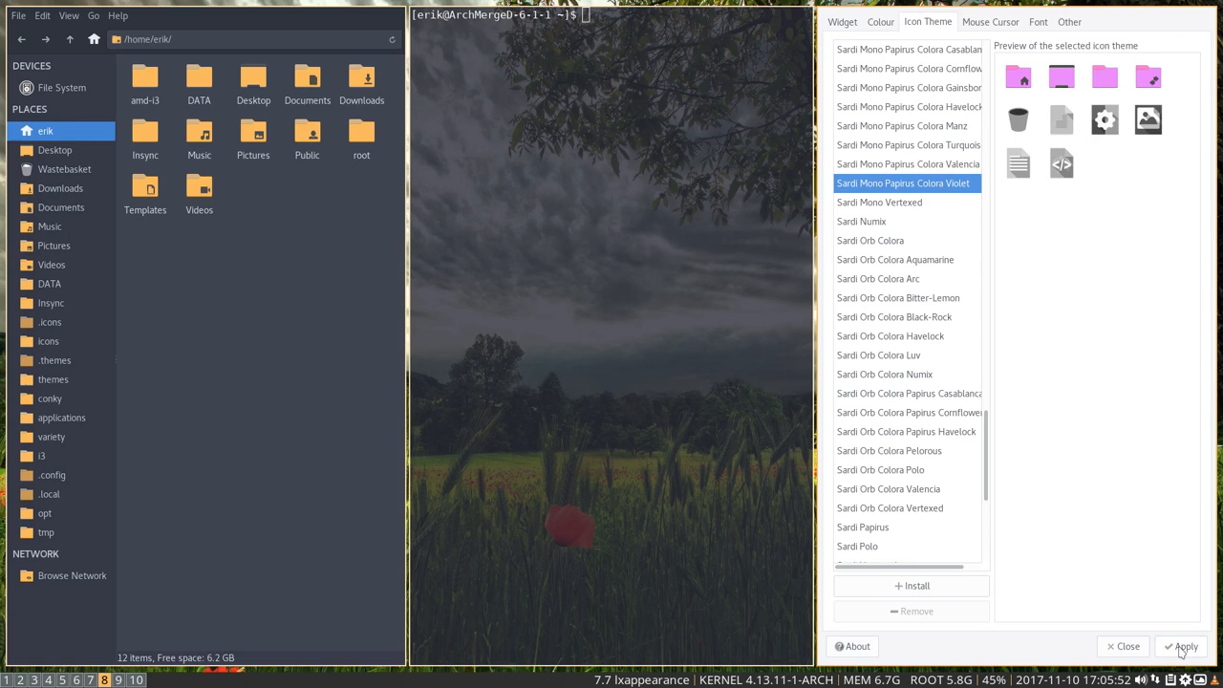
{"action": "left_click", "coordinate": [1183, 646]}
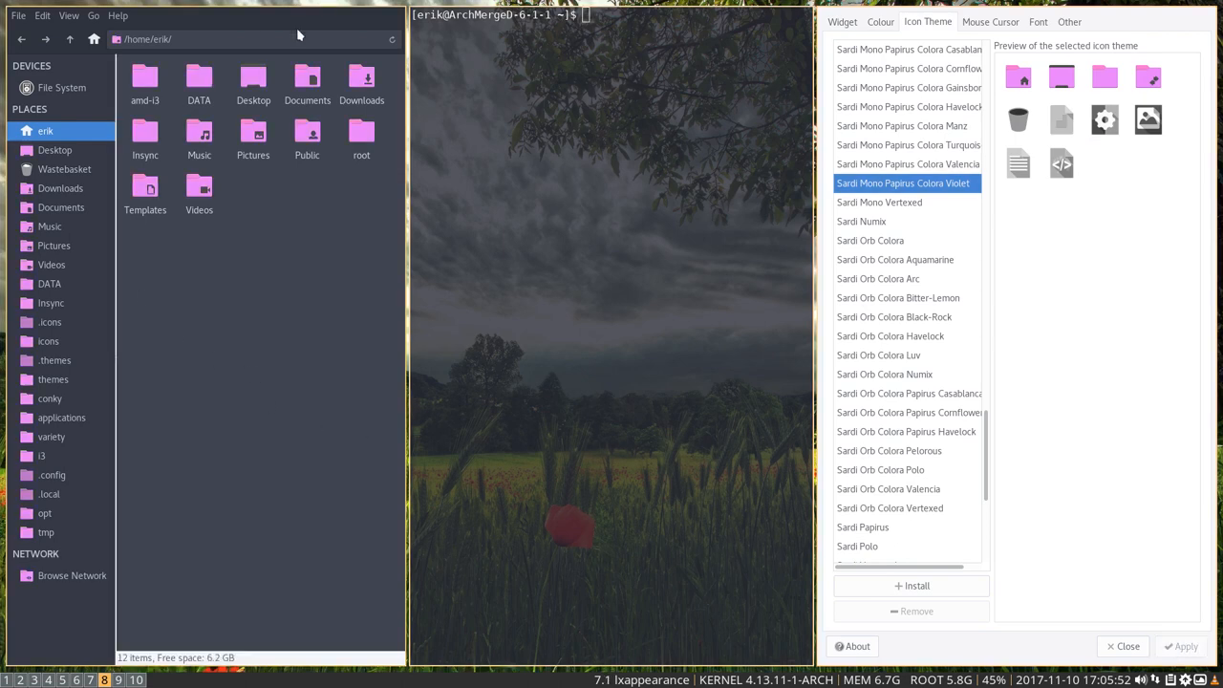
Switch the icon theme to Sardi Mono Vertexed and pick the Breeze Snow cursor.
{"action": "left_click", "coordinate": [879, 202]}
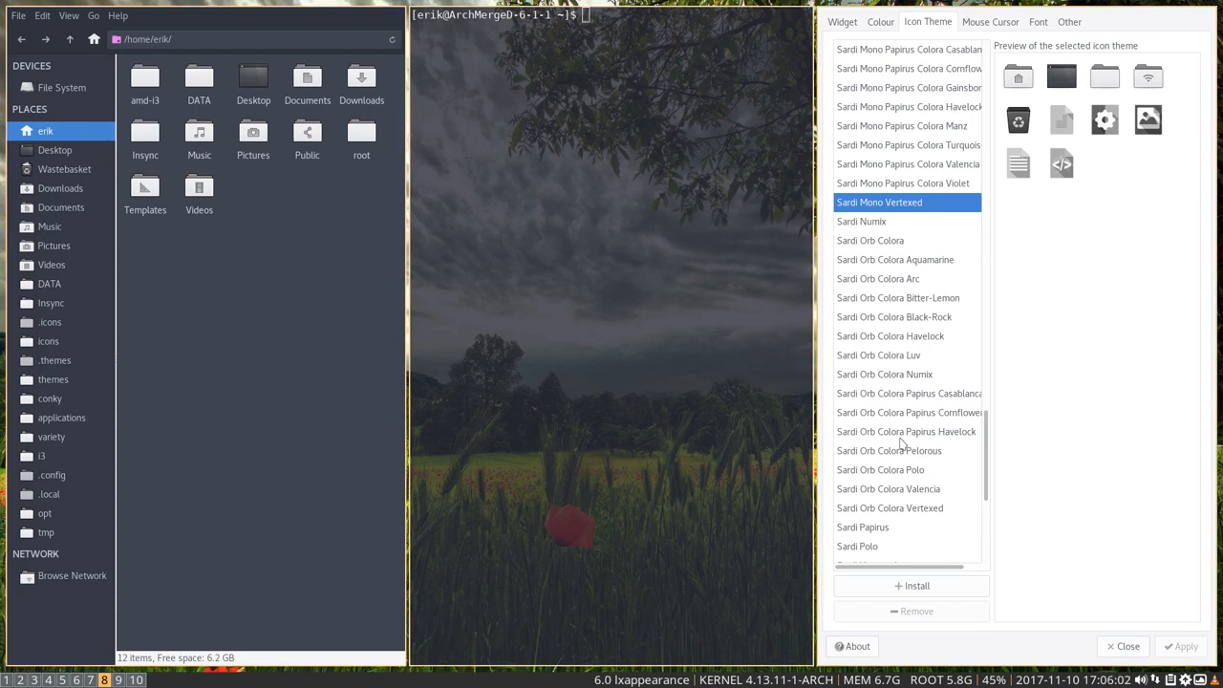
{"action": "left_click", "coordinate": [990, 21]}
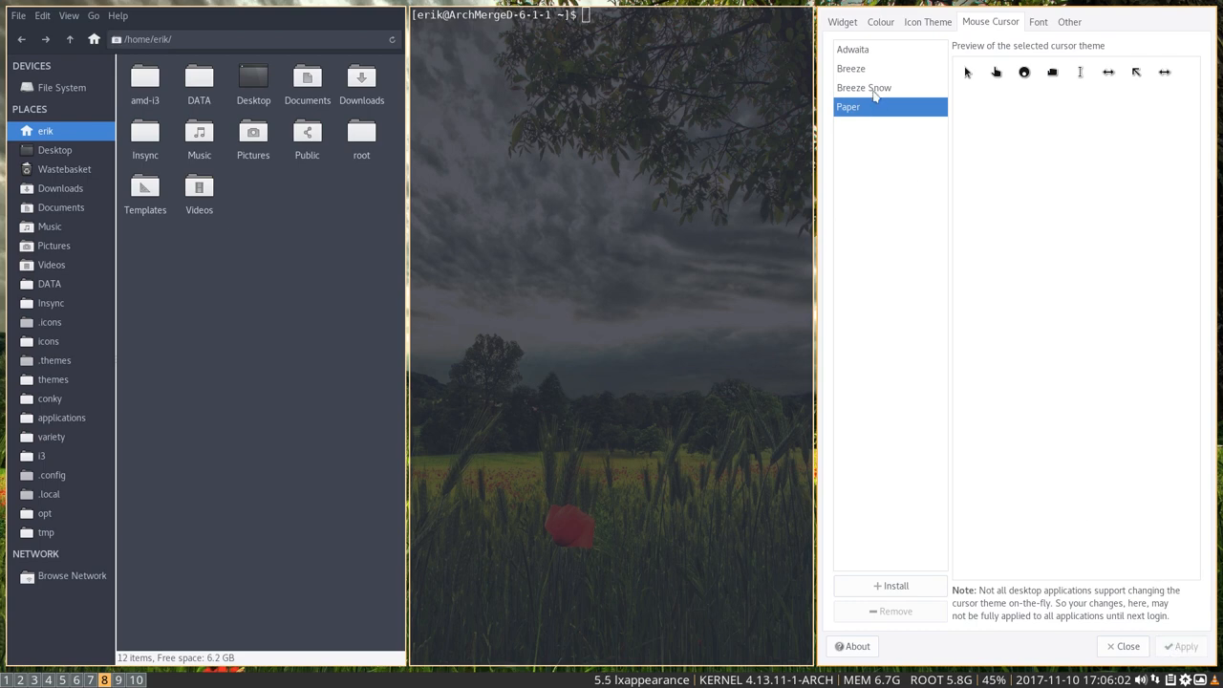
{"action": "left_click", "coordinate": [863, 88]}
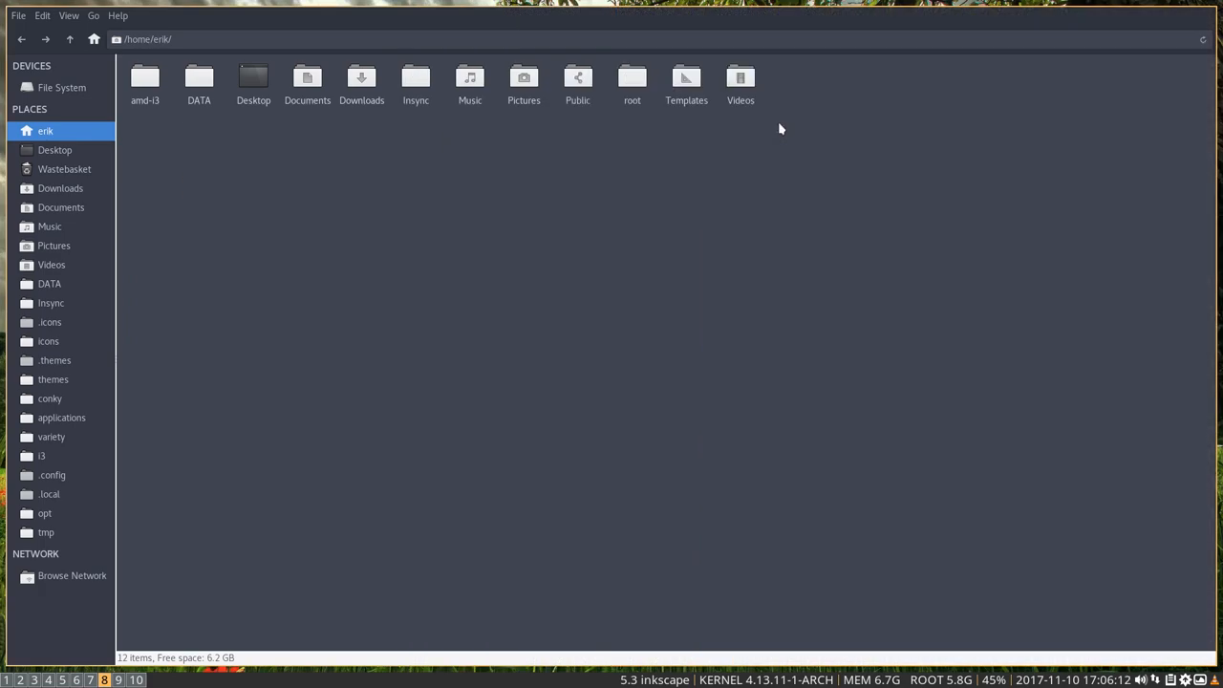
{"action": "mouse_move", "coordinate": [1020, 409]}
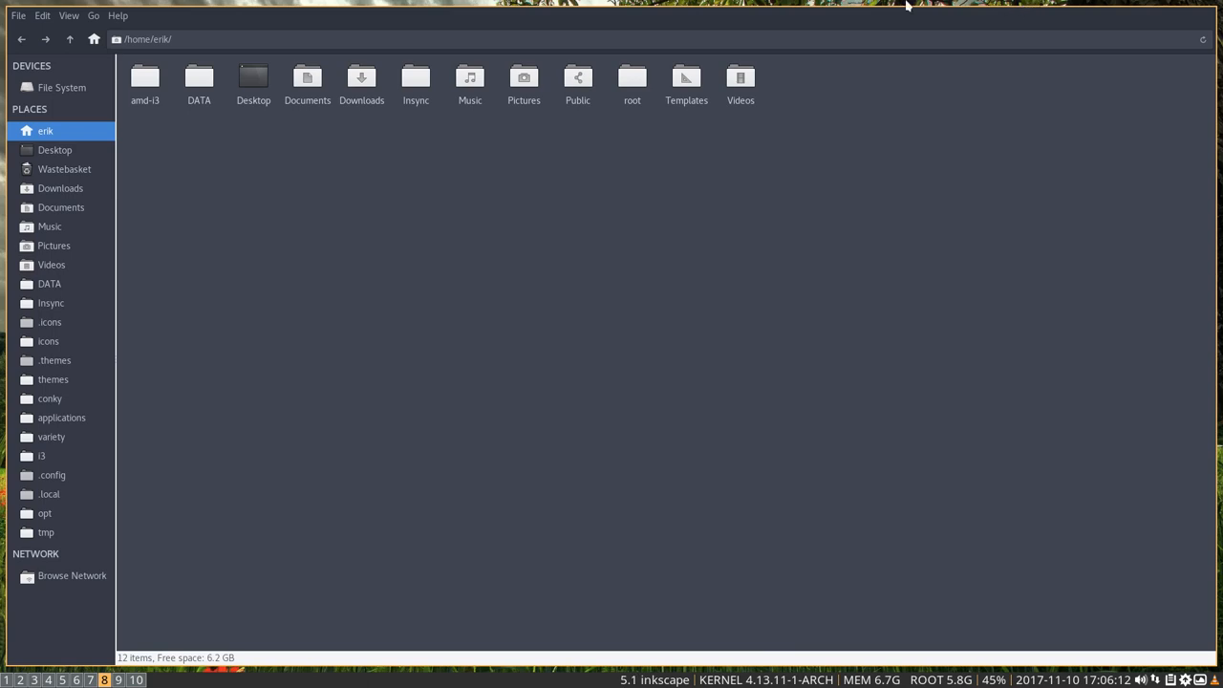
{"action": "mouse_move", "coordinate": [1077, 161]}
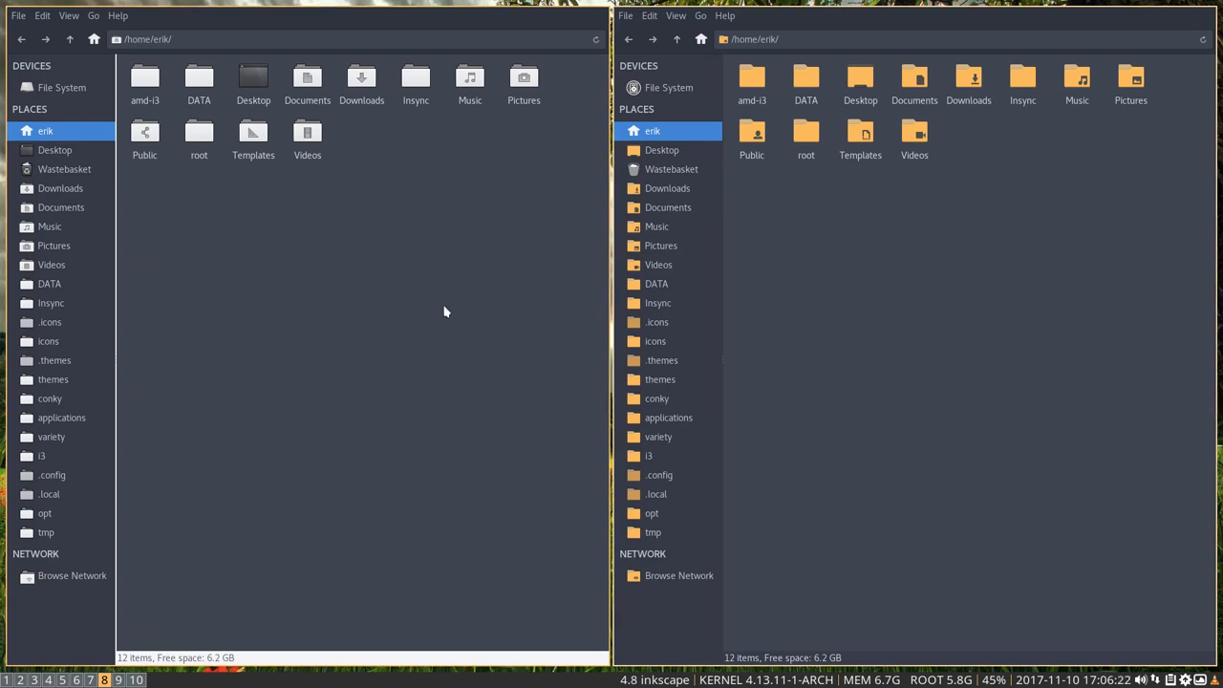
{"action": "mouse_move", "coordinate": [356, 256]}
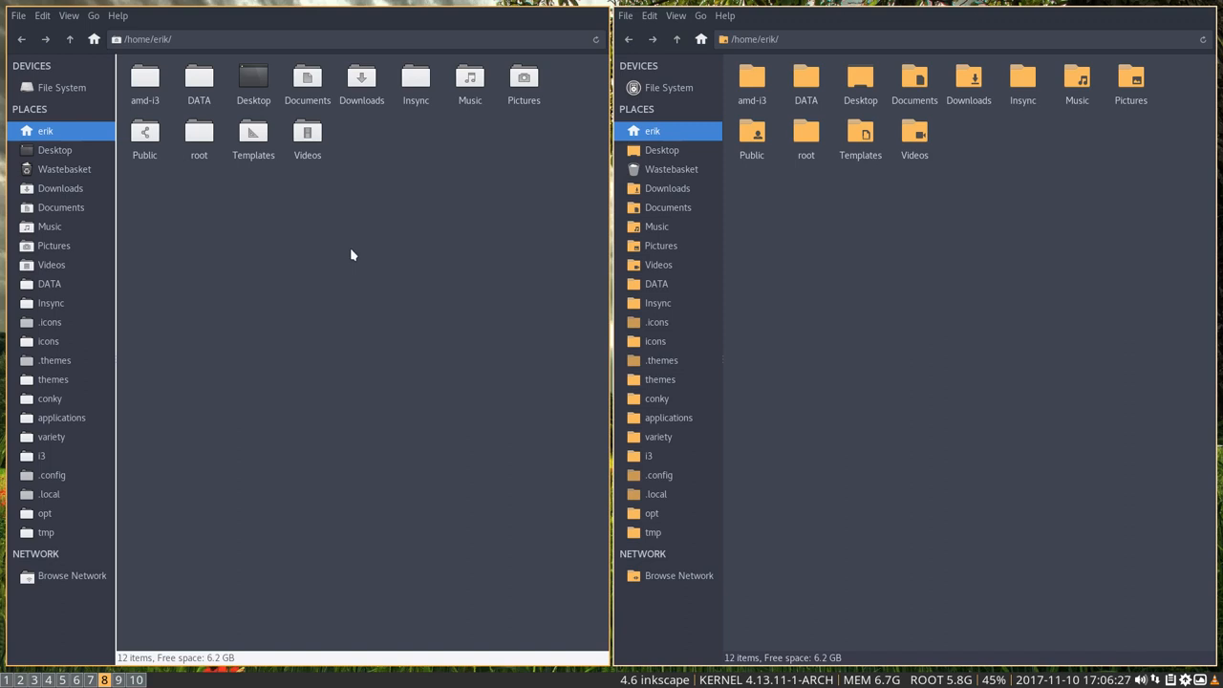
{"action": "mouse_move", "coordinate": [470, 245]}
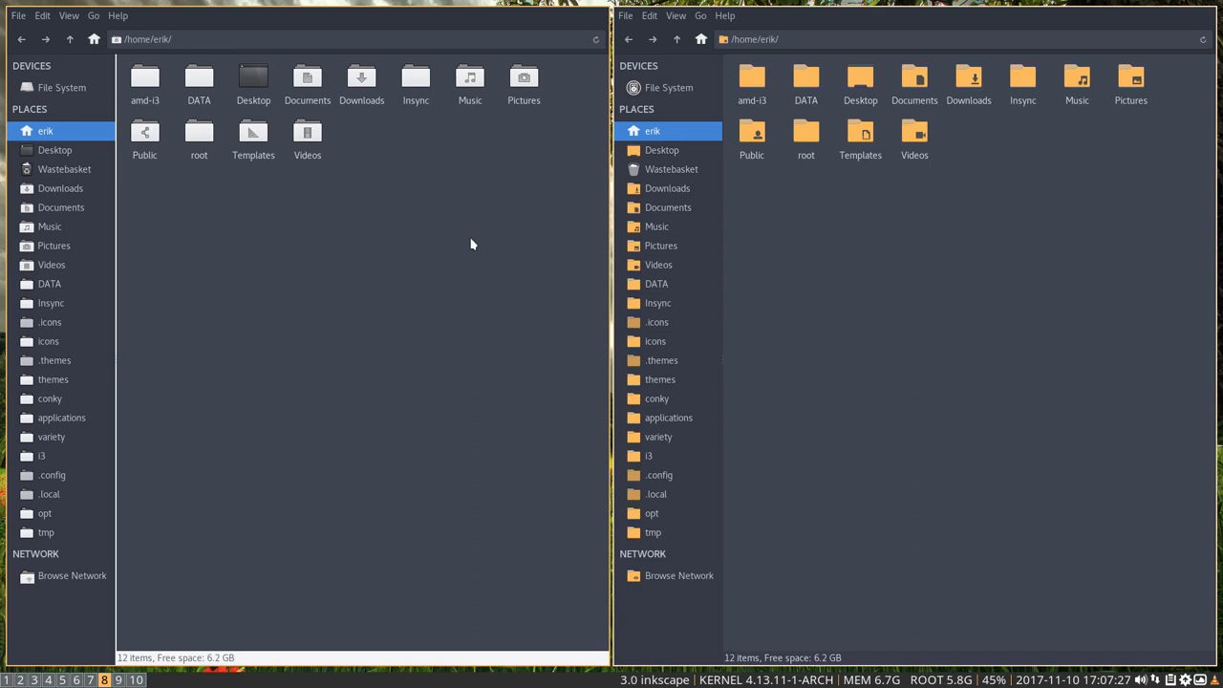
Open the amd-i3 folder to show its numbered install scripts and README.md.
{"action": "left_click", "coordinate": [145, 80]}
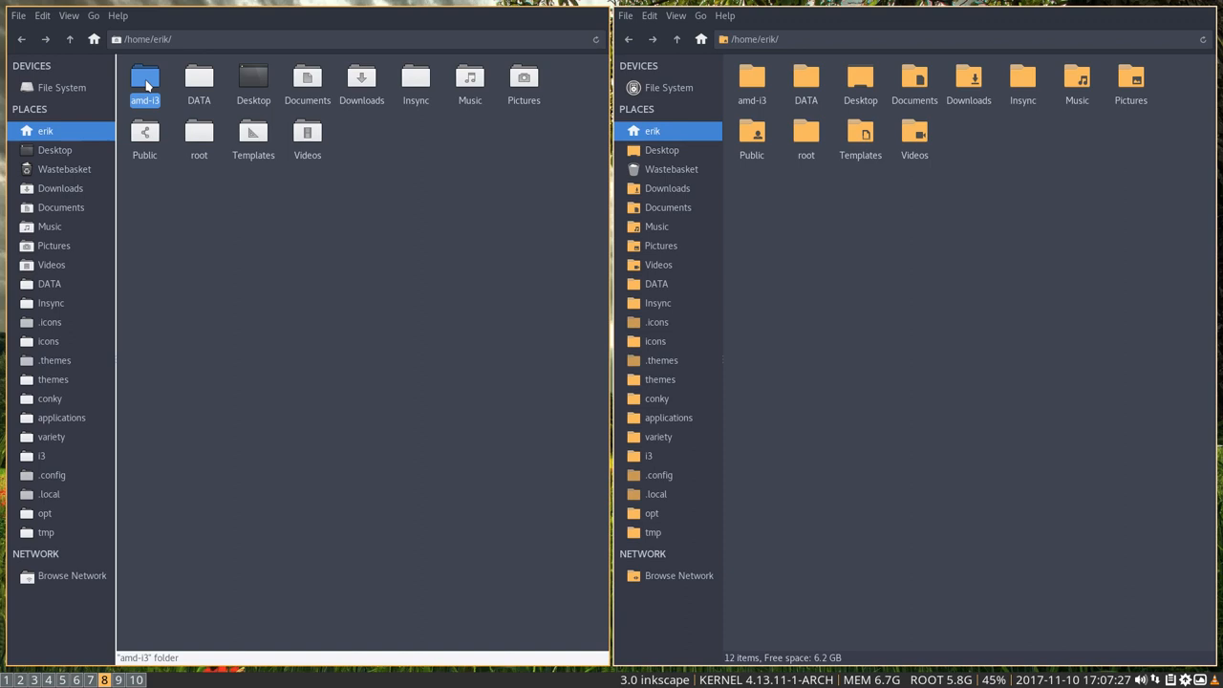
{"action": "double_click", "coordinate": [145, 80]}
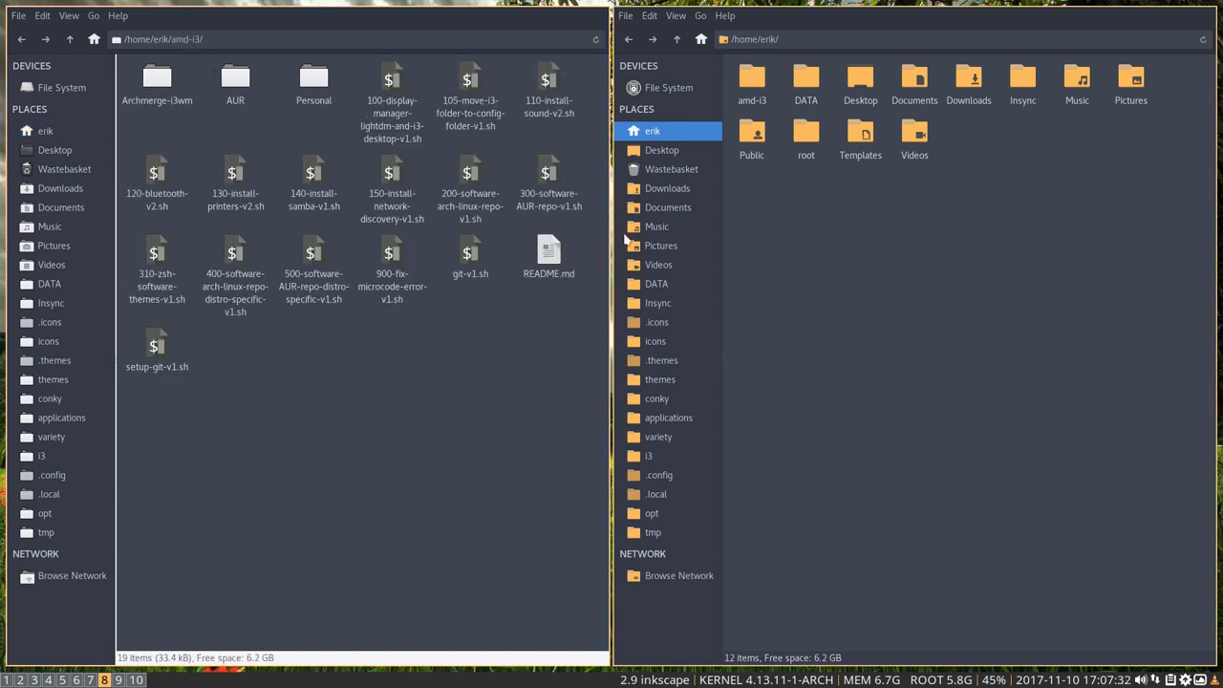
{"action": "mouse_move", "coordinate": [272, 368]}
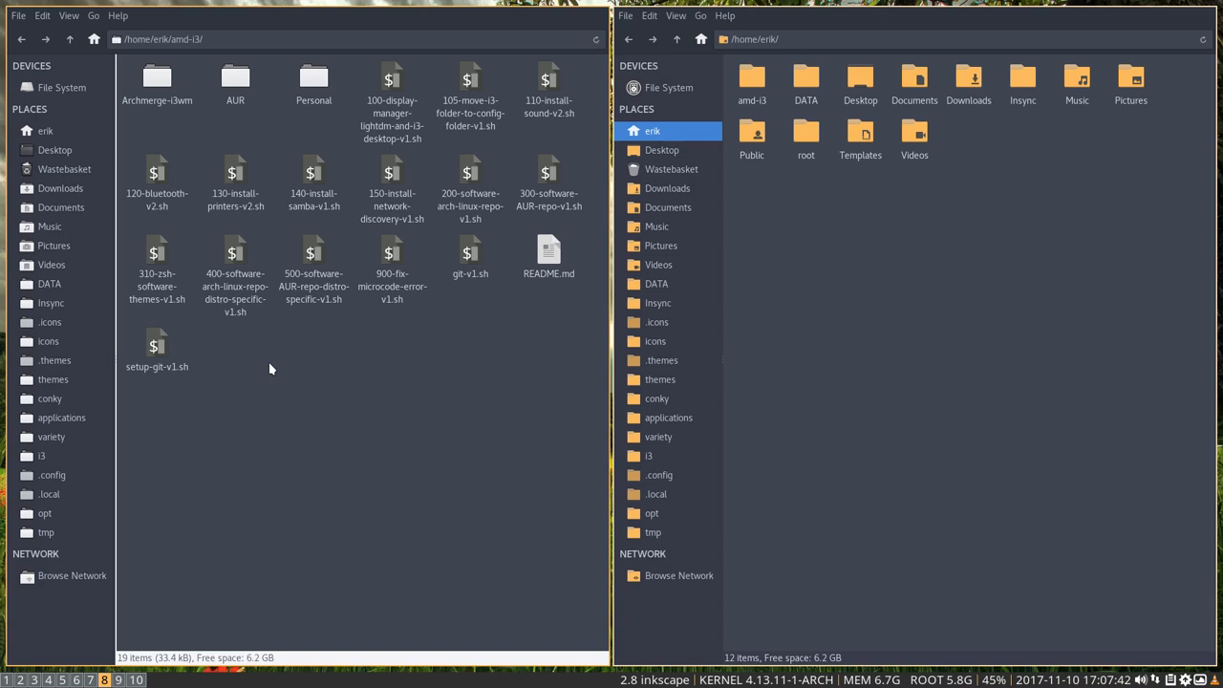
{"action": "mouse_move", "coordinate": [524, 321]}
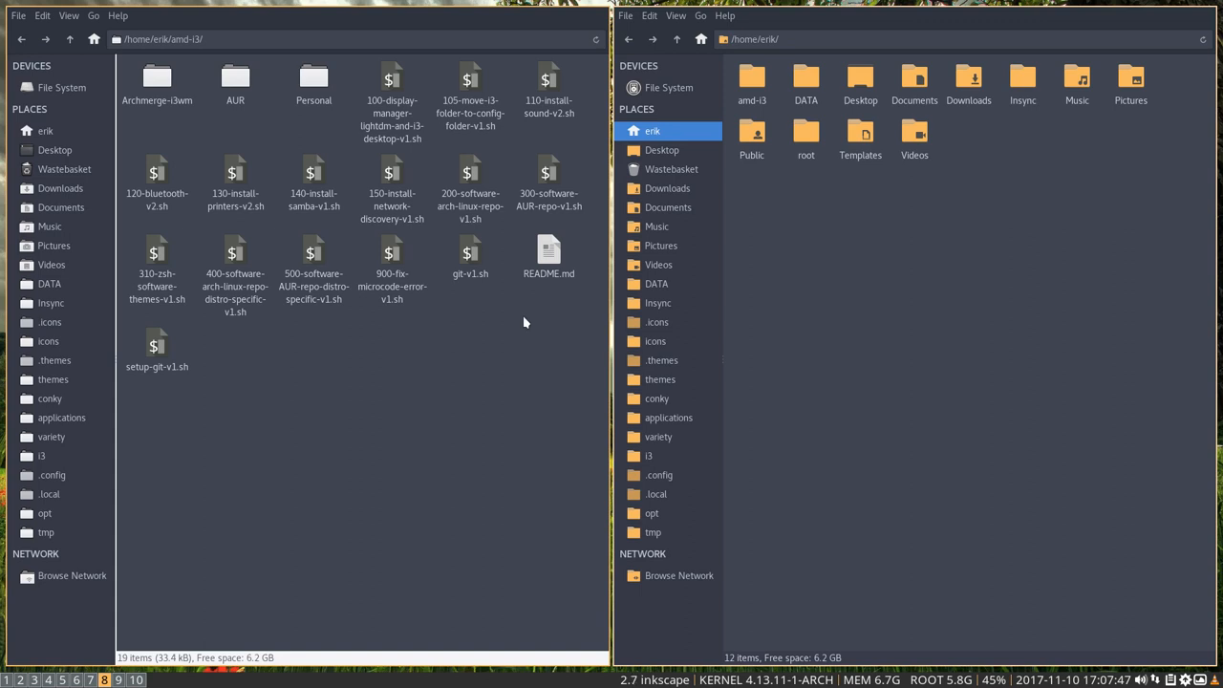
{"action": "mouse_move", "coordinate": [244, 581]}
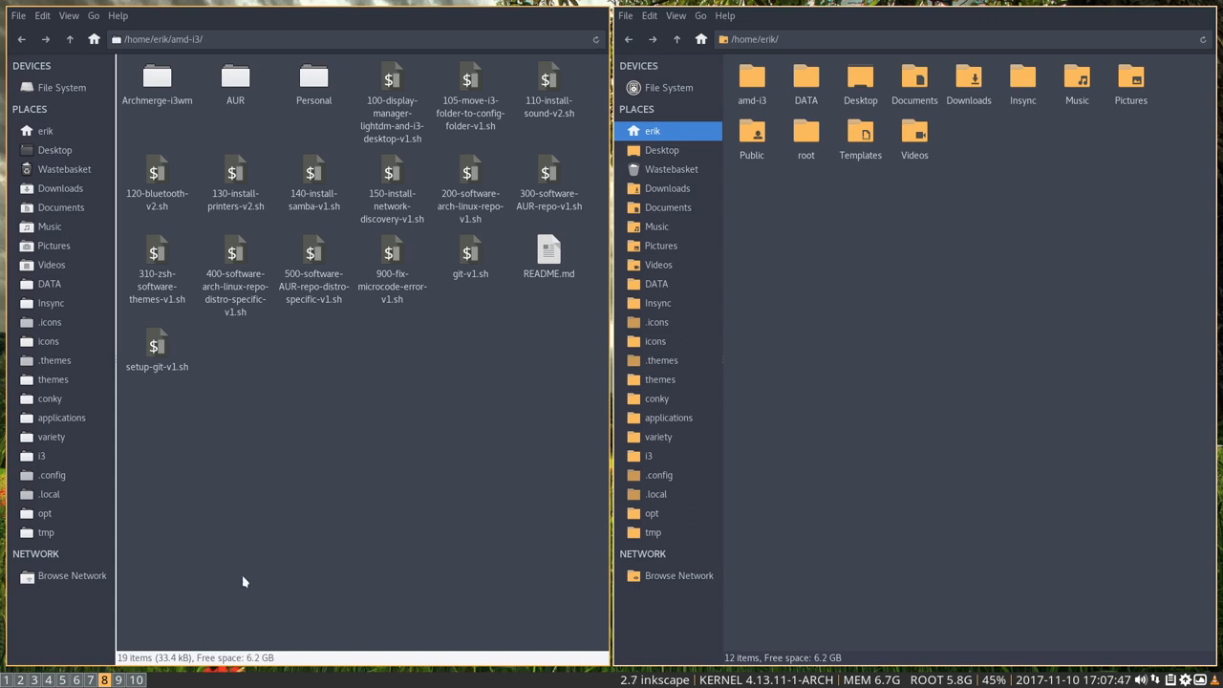